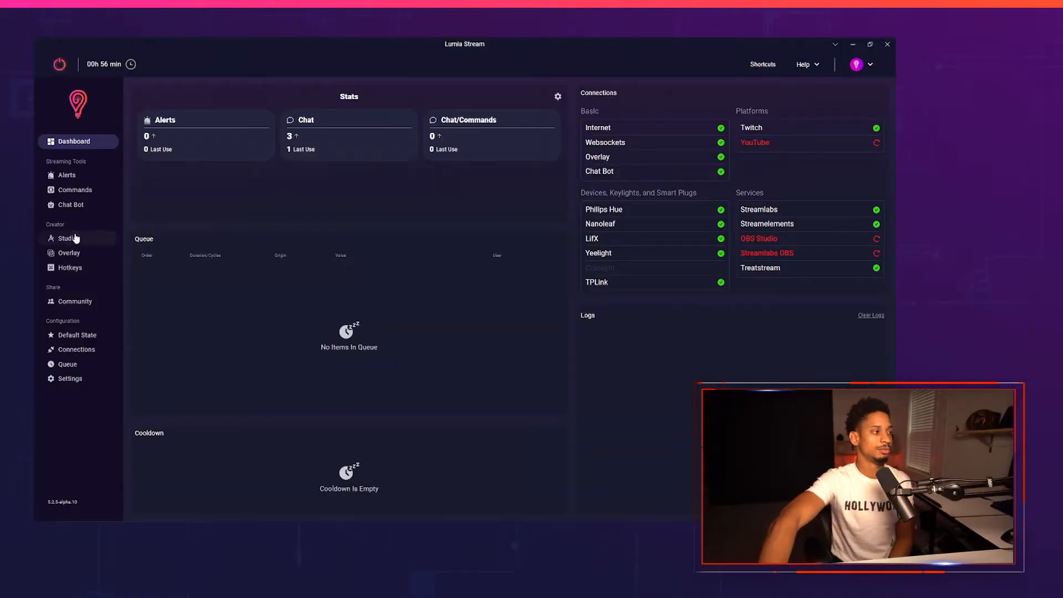
Start a new scene from the Studio's scene collection
{"action": "left_click", "coordinate": [67, 238]}
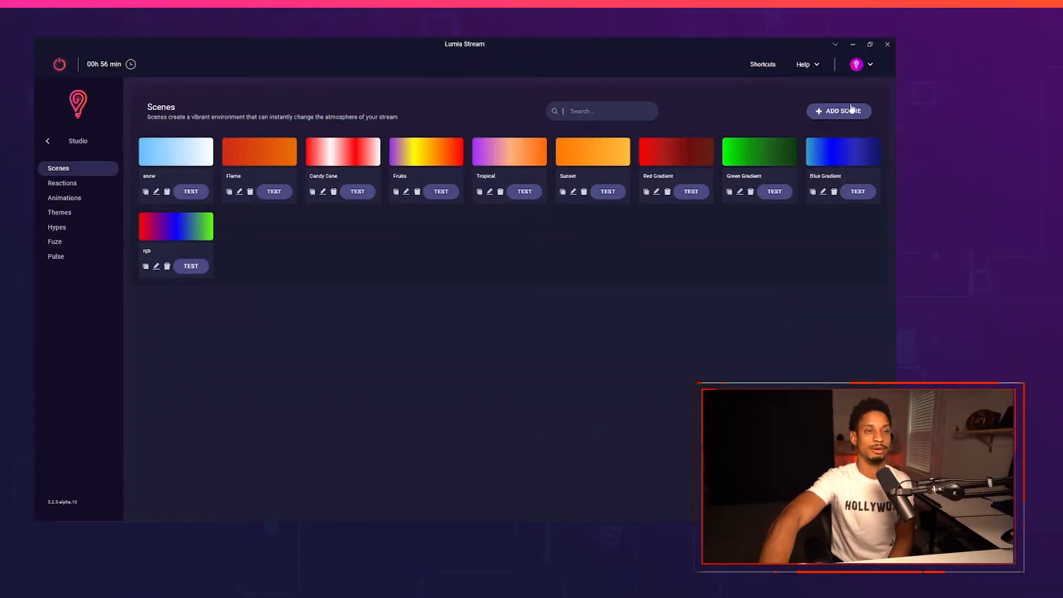
{"action": "left_click", "coordinate": [838, 111]}
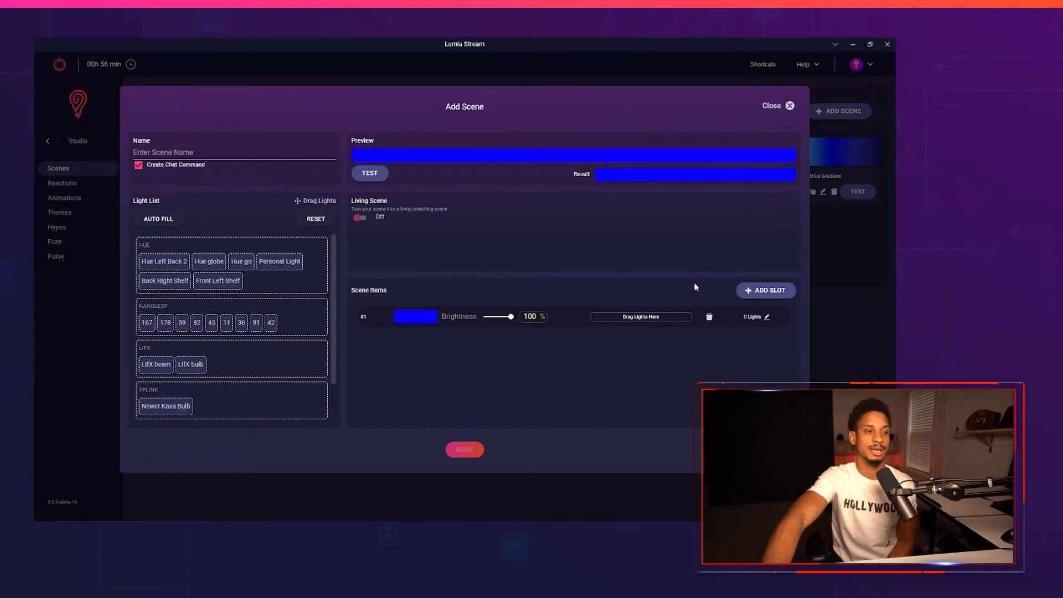
Add second and third colour slots so the scene holds blue, orange and emerald
{"action": "left_click", "coordinate": [765, 290]}
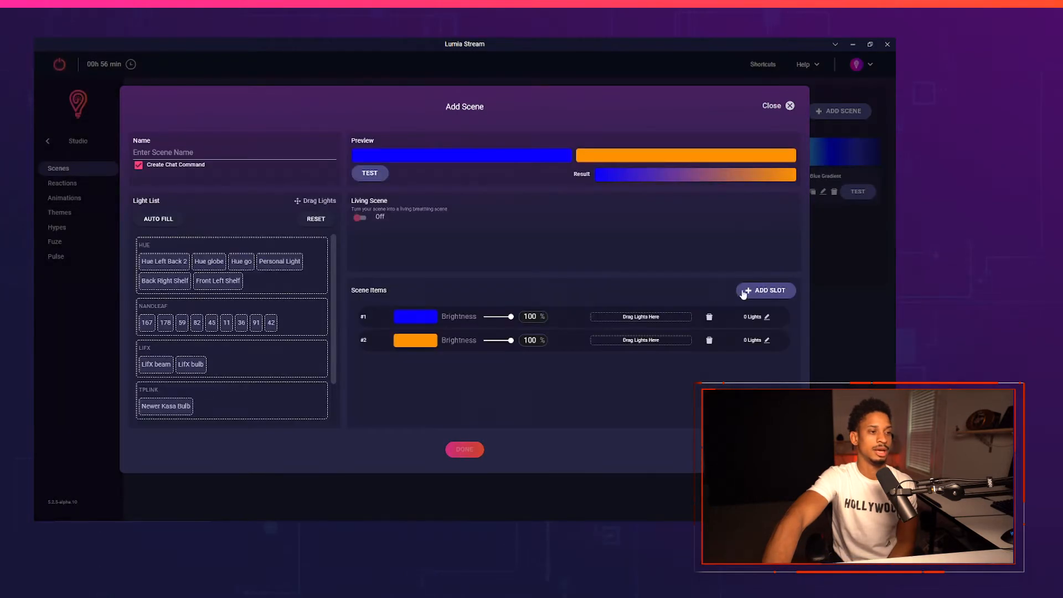
{"action": "left_click", "coordinate": [414, 315]}
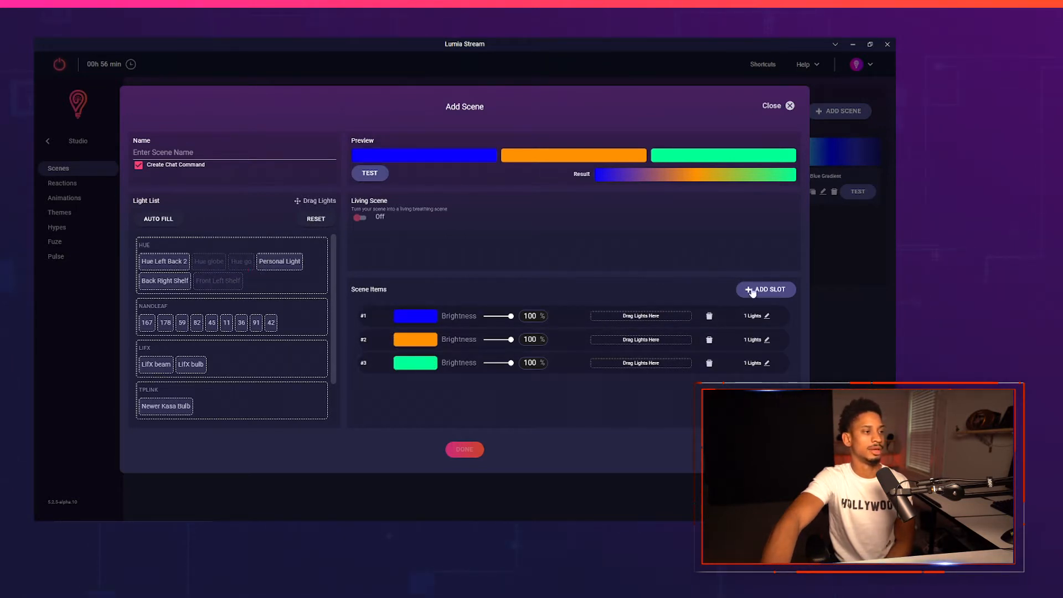
{"action": "scroll", "scroll_direction": "down", "scroll_amount": 3}
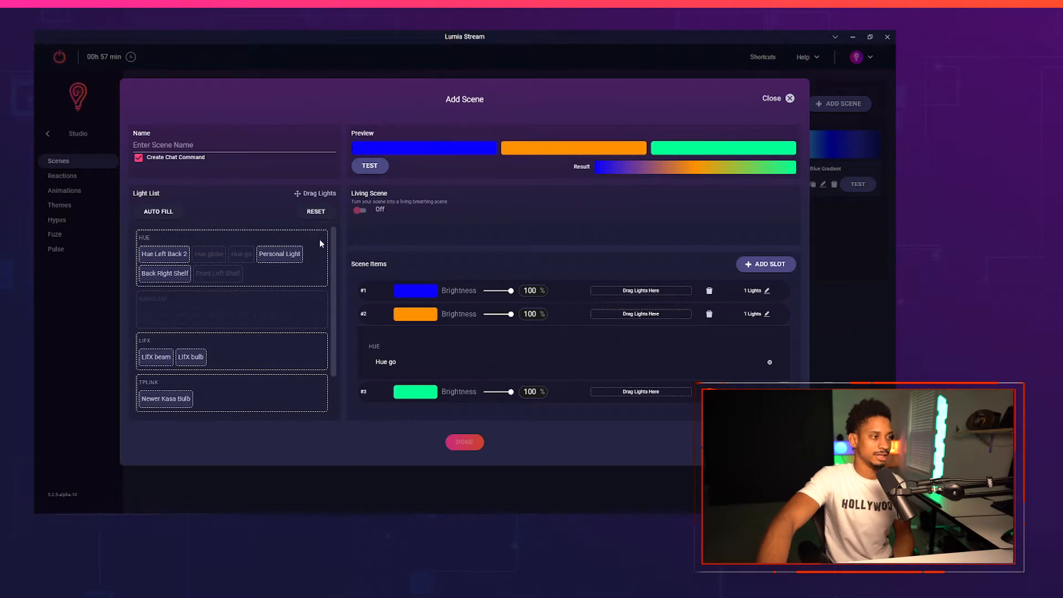
Auto-fill all seven lights into every colour slot and collapse the light list
{"action": "left_click", "coordinate": [315, 212]}
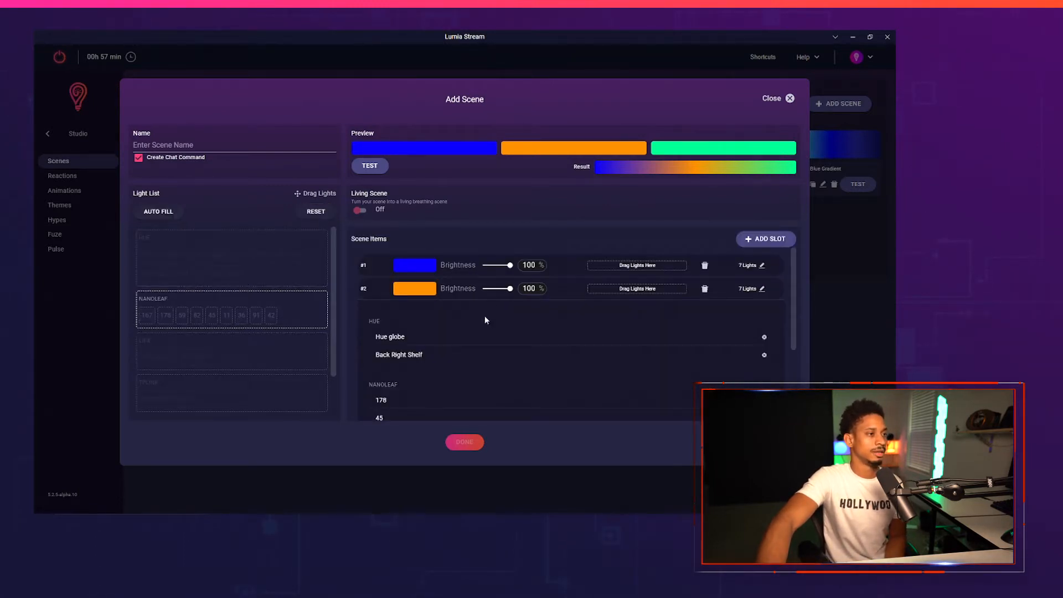
{"action": "mouse_move", "coordinate": [777, 303]}
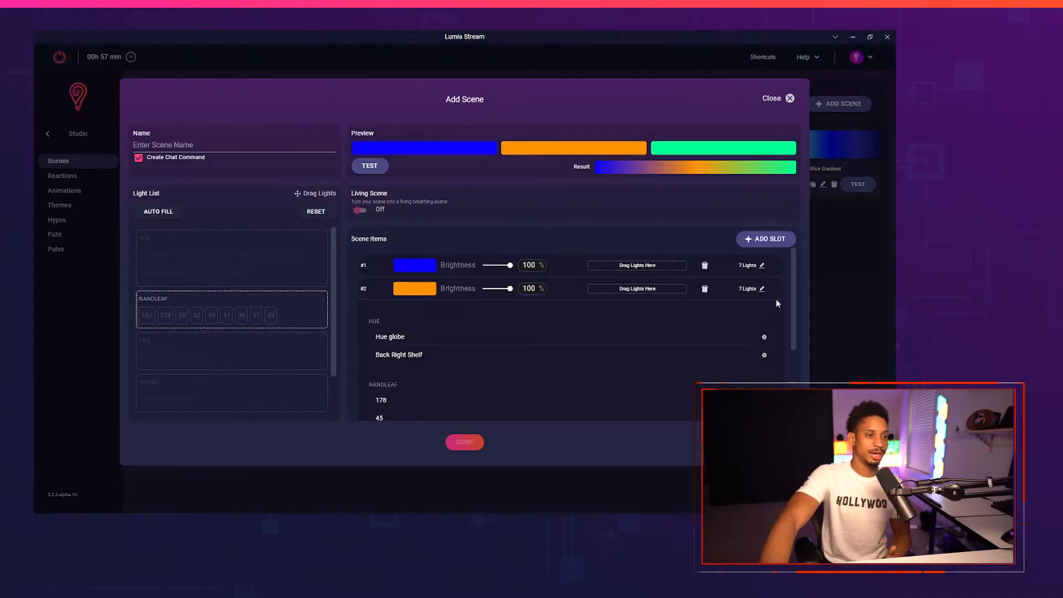
{"action": "left_click", "coordinate": [765, 239]}
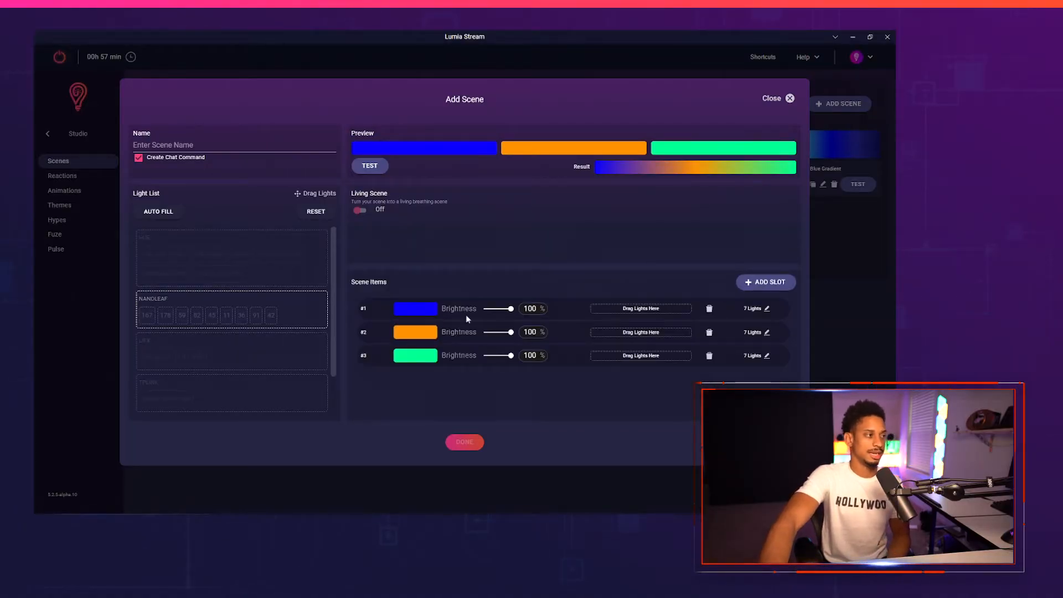
{"action": "left_click_drag", "start_coordinate": [511, 309], "coordinate": [501, 309]}
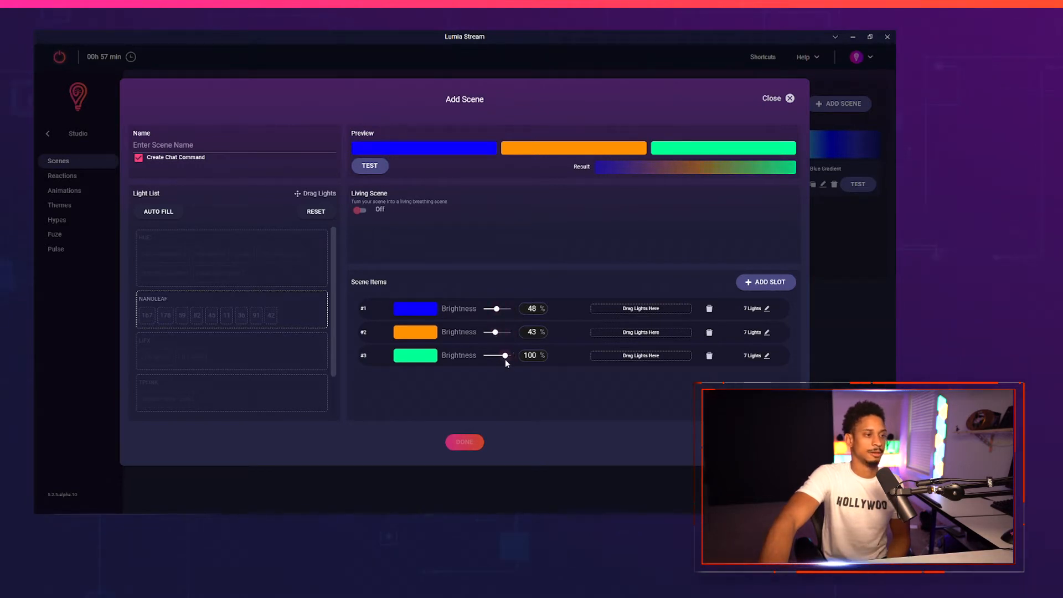
{"action": "left_click_drag", "start_coordinate": [505, 356], "coordinate": [487, 356]}
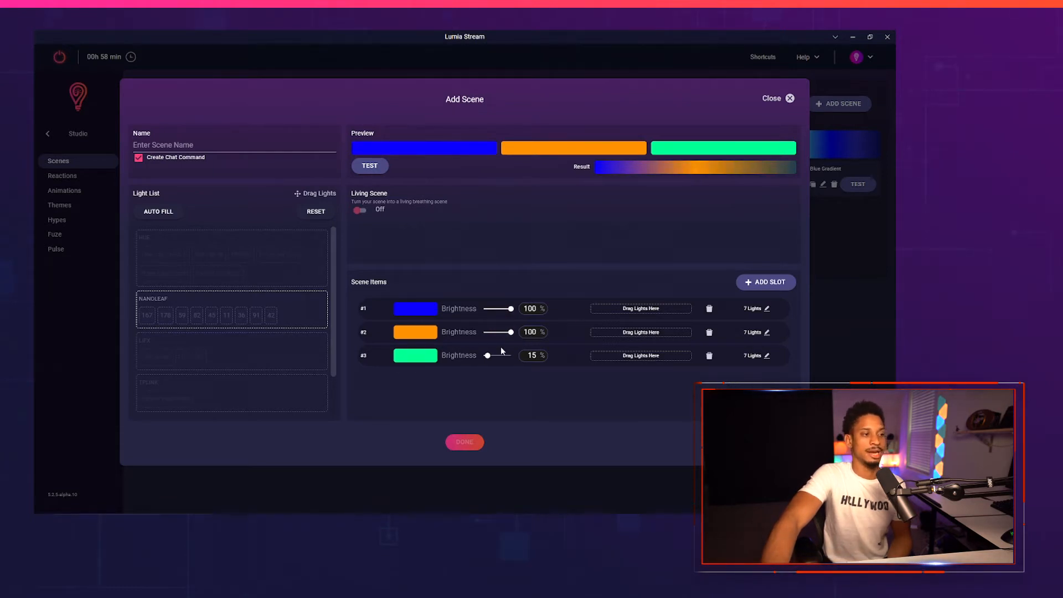
{"action": "left_click_drag", "start_coordinate": [487, 355], "coordinate": [512, 355]}
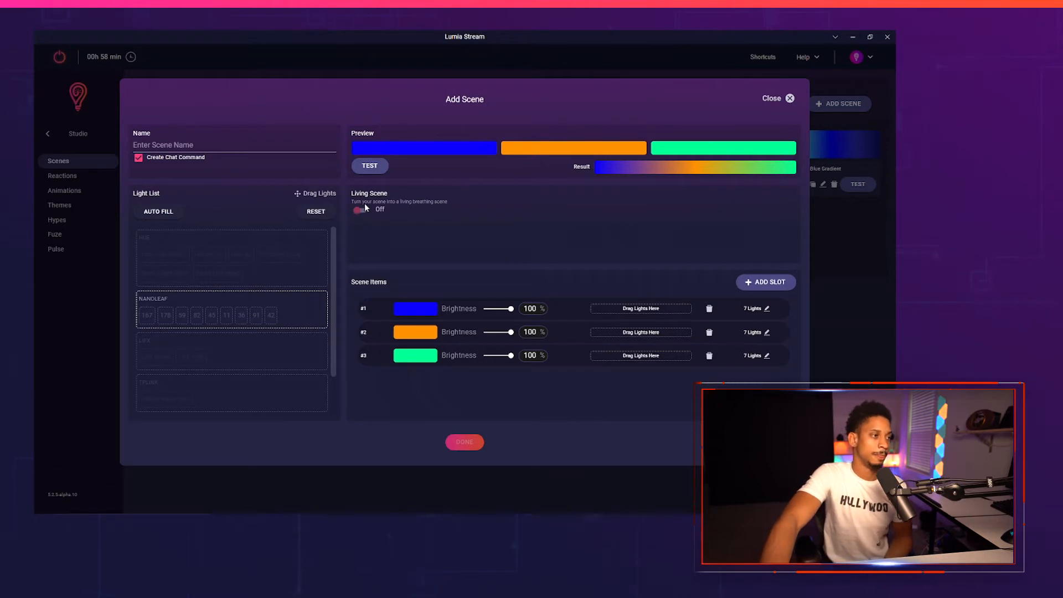
Enable Living Scene with 1-second cycle and transition and choose the Backwards type
{"action": "left_click", "coordinate": [359, 209]}
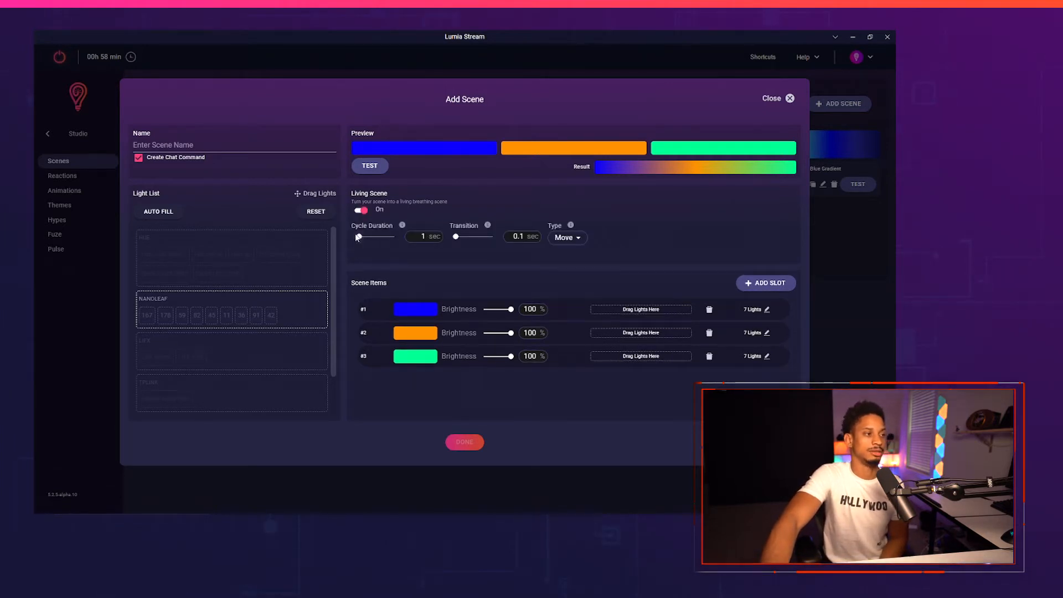
{"action": "mouse_move", "coordinate": [403, 228]}
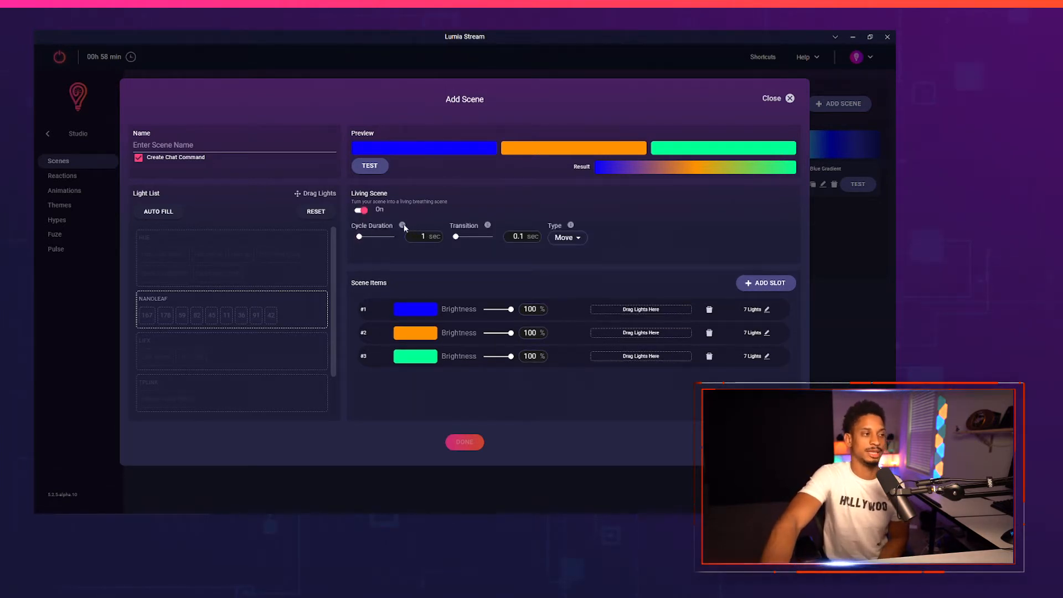
{"action": "mouse_move", "coordinate": [421, 160]}
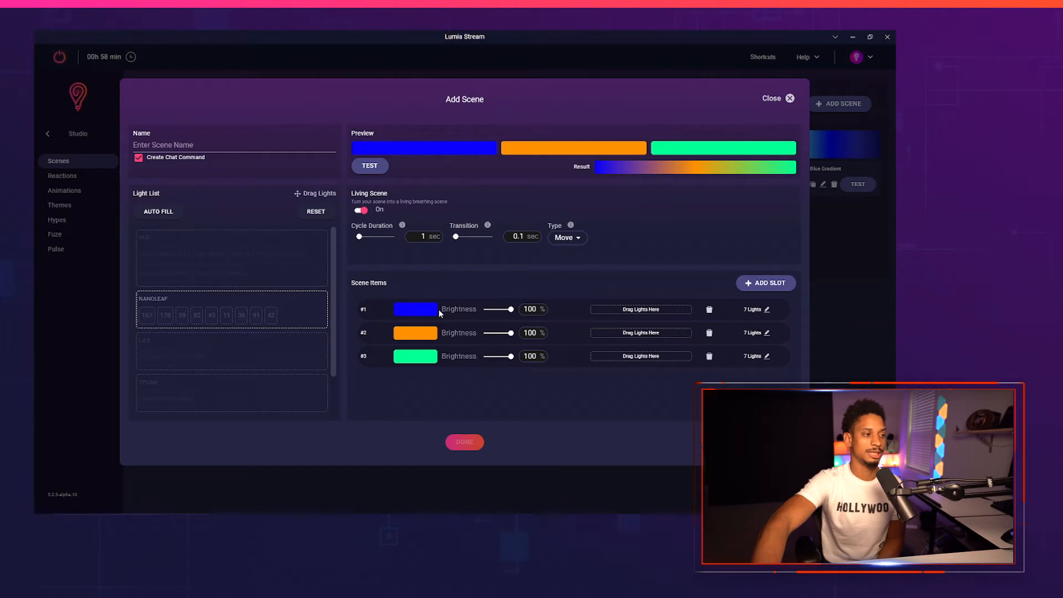
{"action": "mouse_move", "coordinate": [415, 367]}
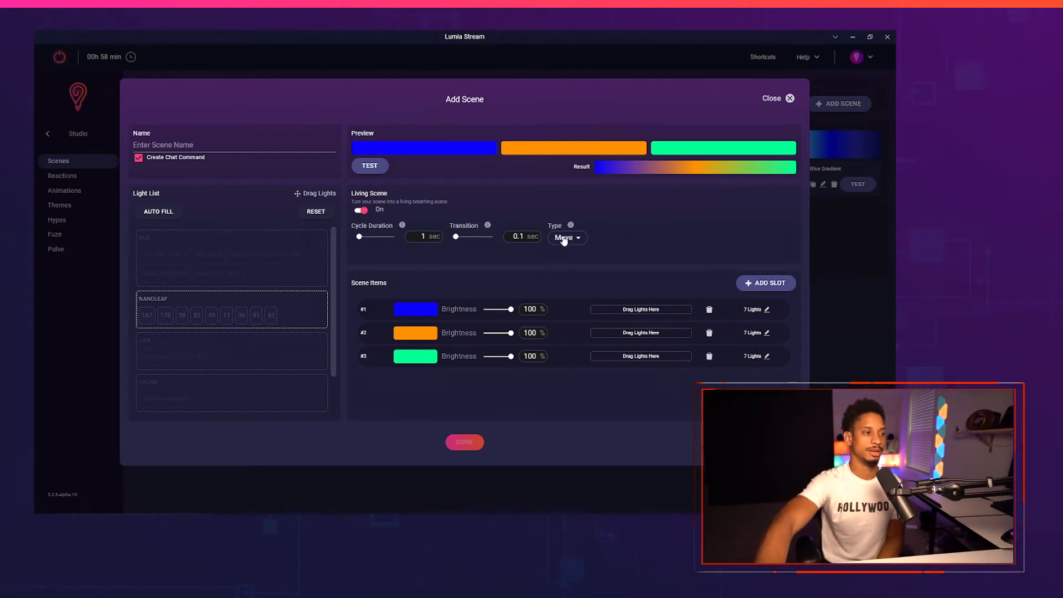
{"action": "left_click", "coordinate": [566, 237]}
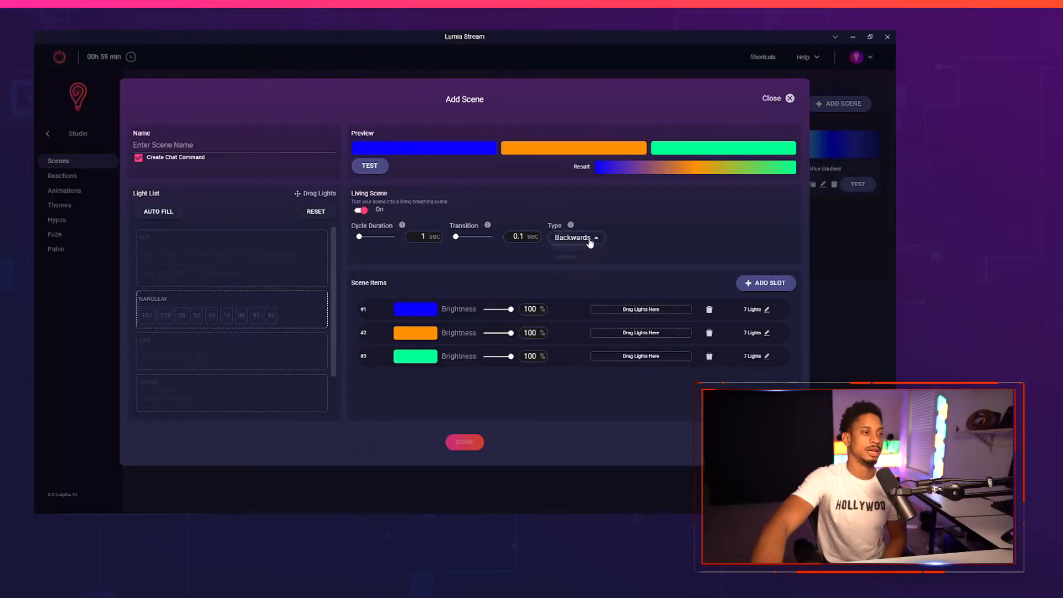
{"action": "left_click", "coordinate": [574, 237]}
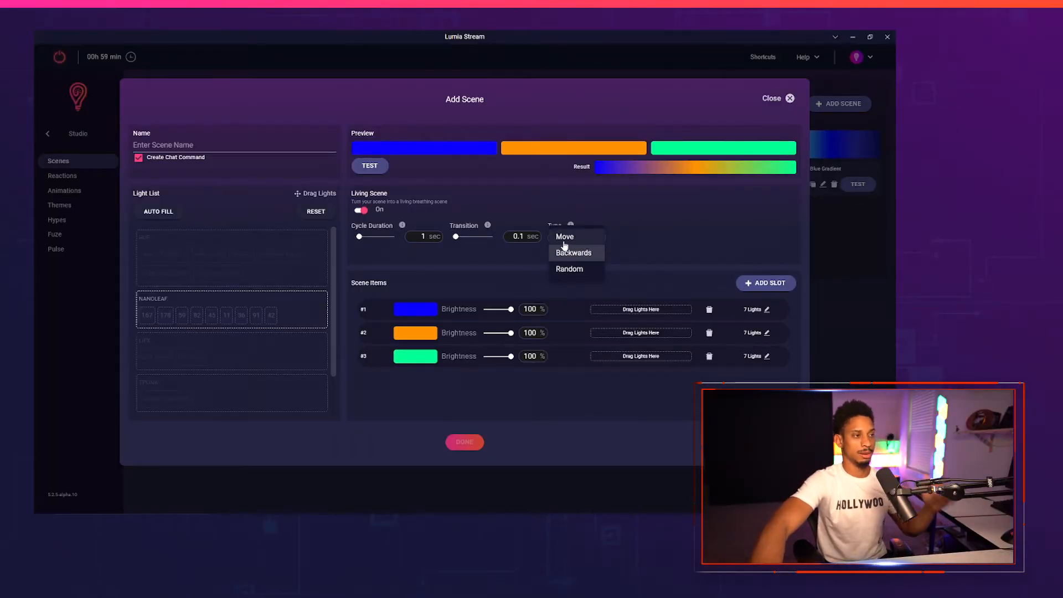
{"action": "left_click", "coordinate": [569, 268]}
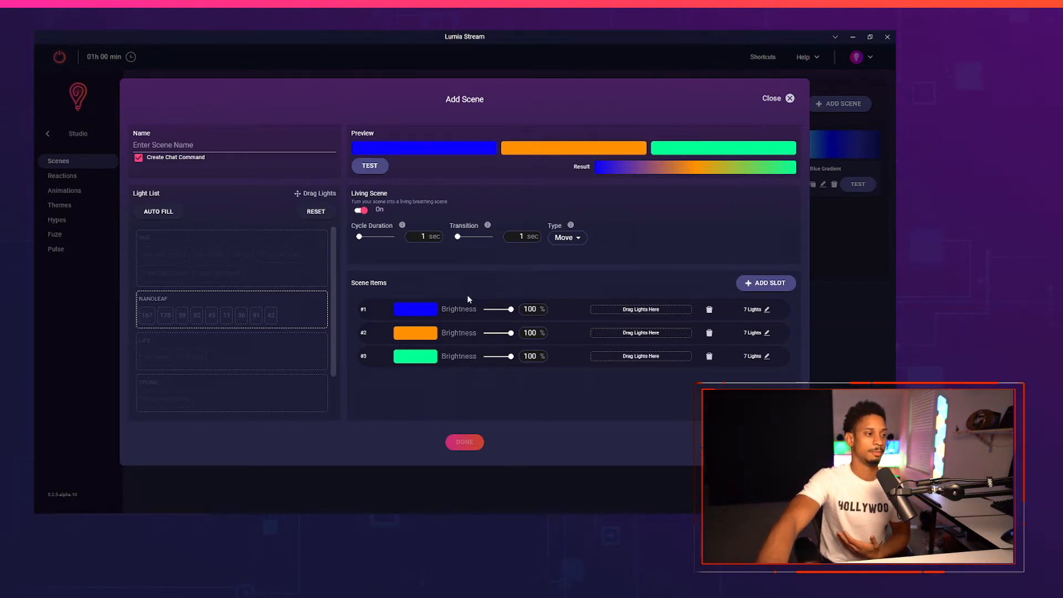
Name the scene 'aurora-a' and save it to the Studio scenes
{"action": "left_click", "coordinate": [233, 149]}
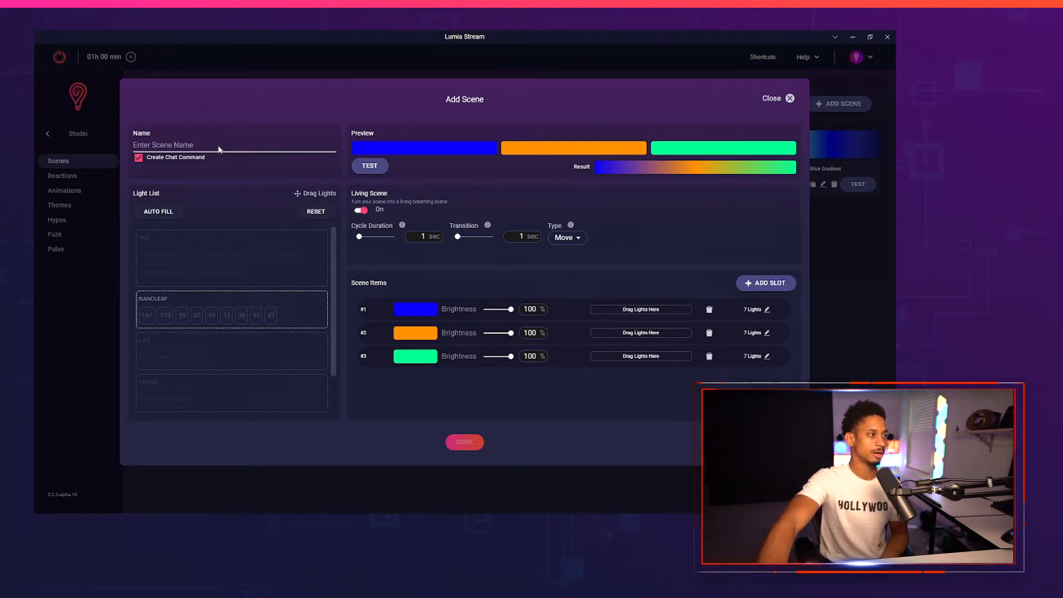
{"action": "type", "text": "aurora"}
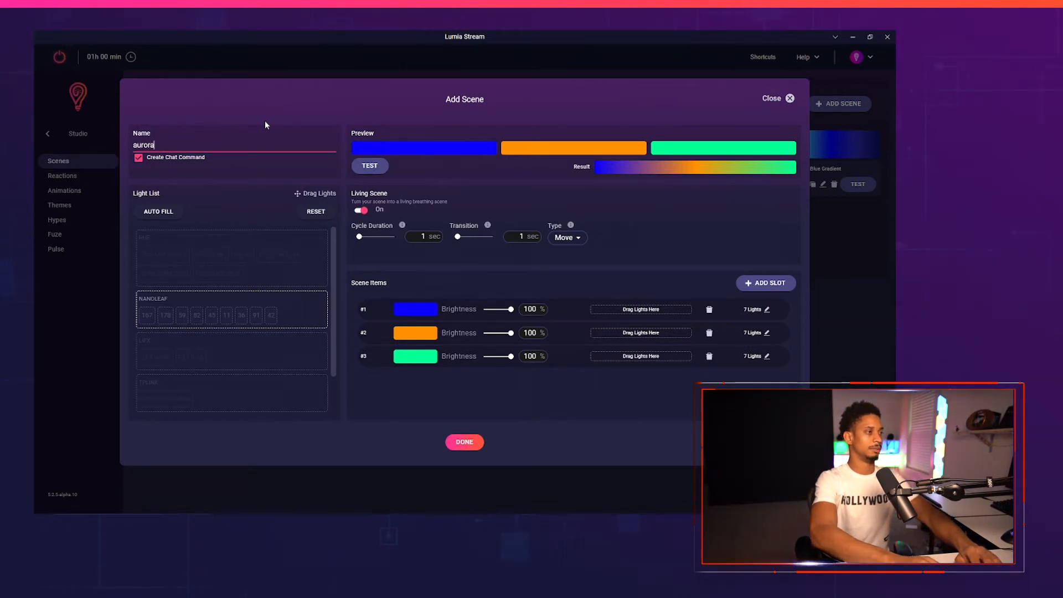
{"action": "type", "text": "-a"}
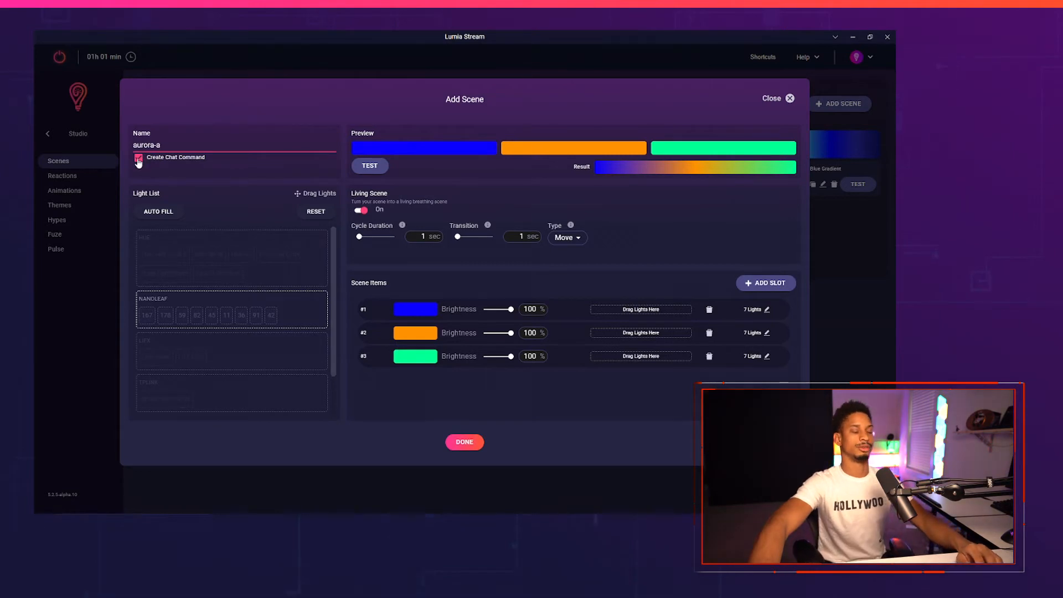
{"action": "left_click", "coordinate": [138, 157]}
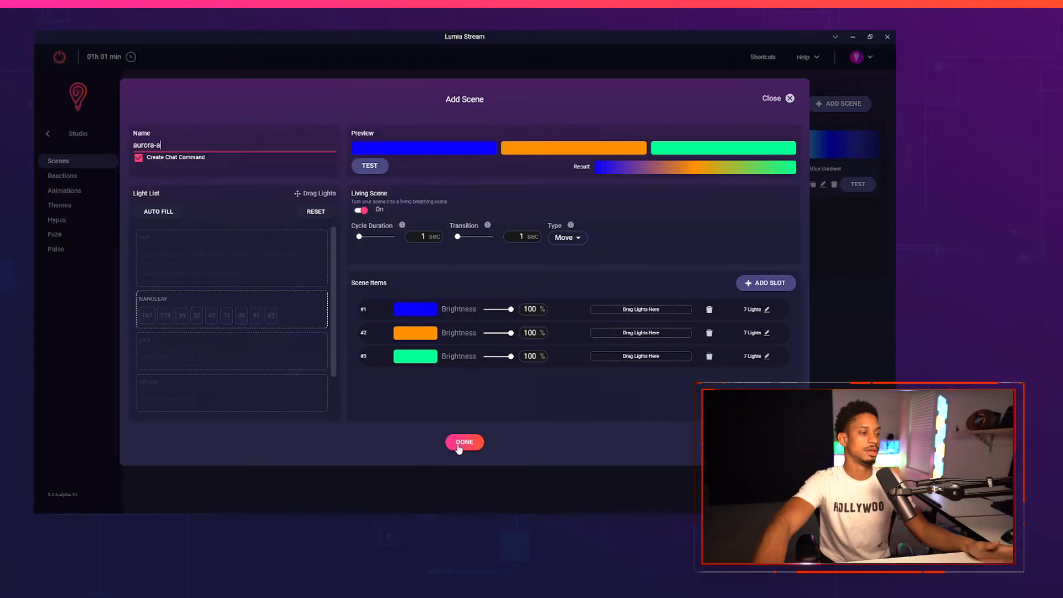
{"action": "left_click", "coordinate": [464, 441]}
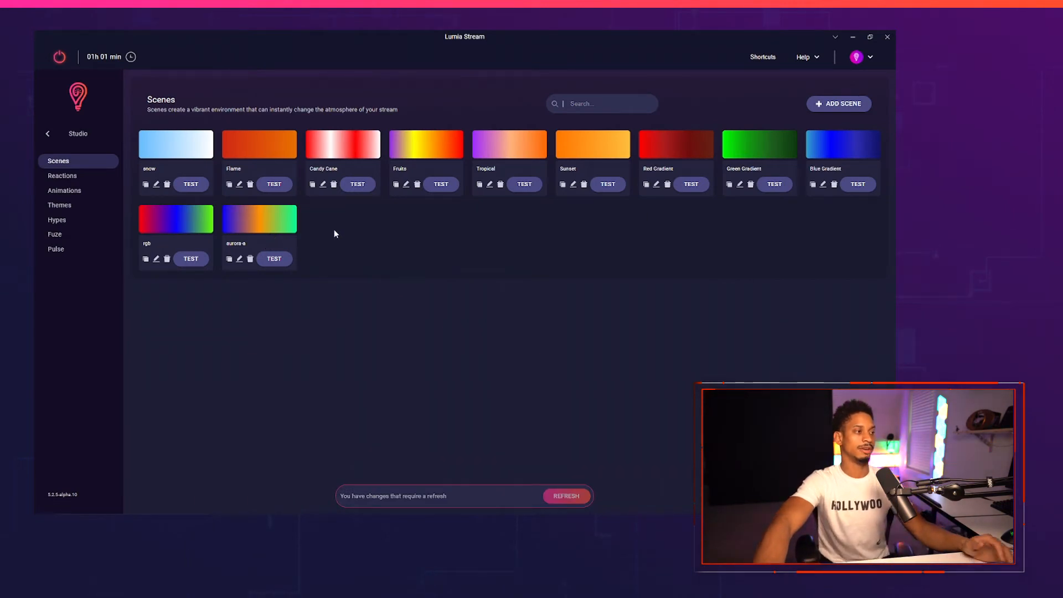
Create a blue/red scene, auto-fill all lights, make it living at 0.2-second cycles, and test it
{"action": "left_click", "coordinate": [838, 103]}
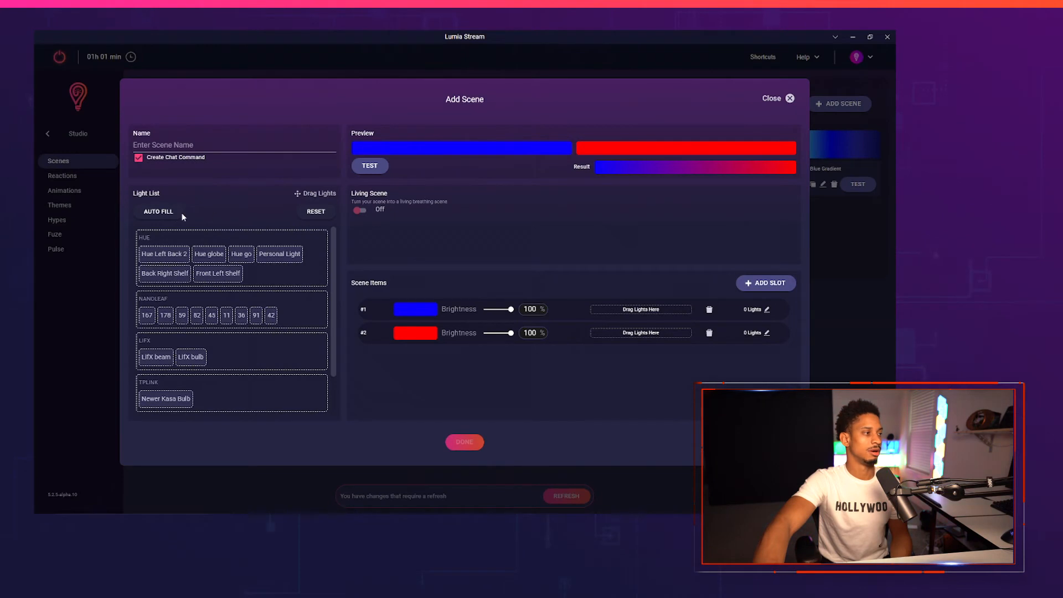
{"action": "left_click", "coordinate": [158, 211]}
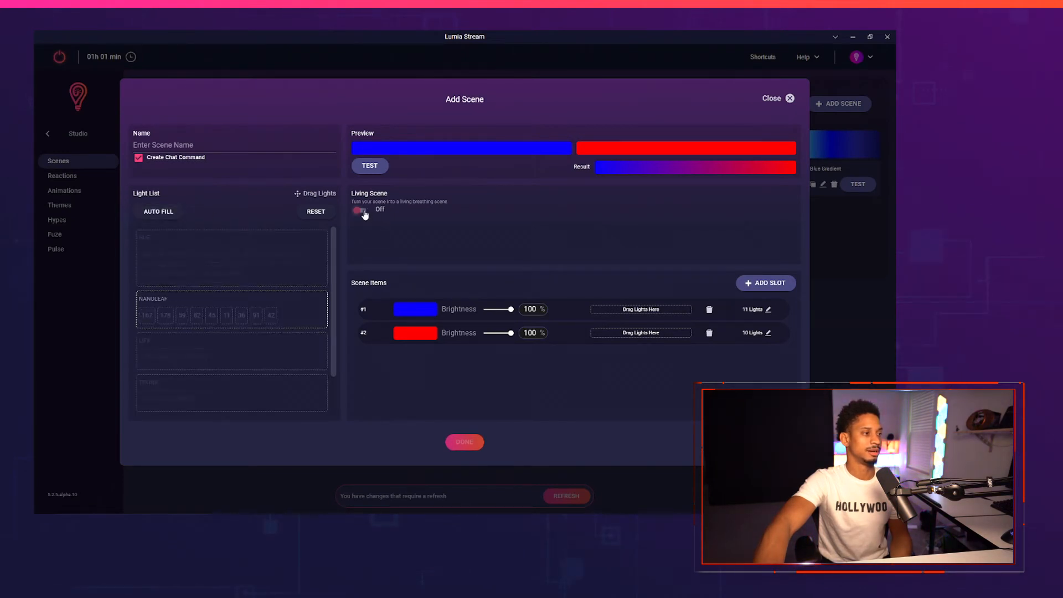
{"action": "left_click", "coordinate": [360, 209]}
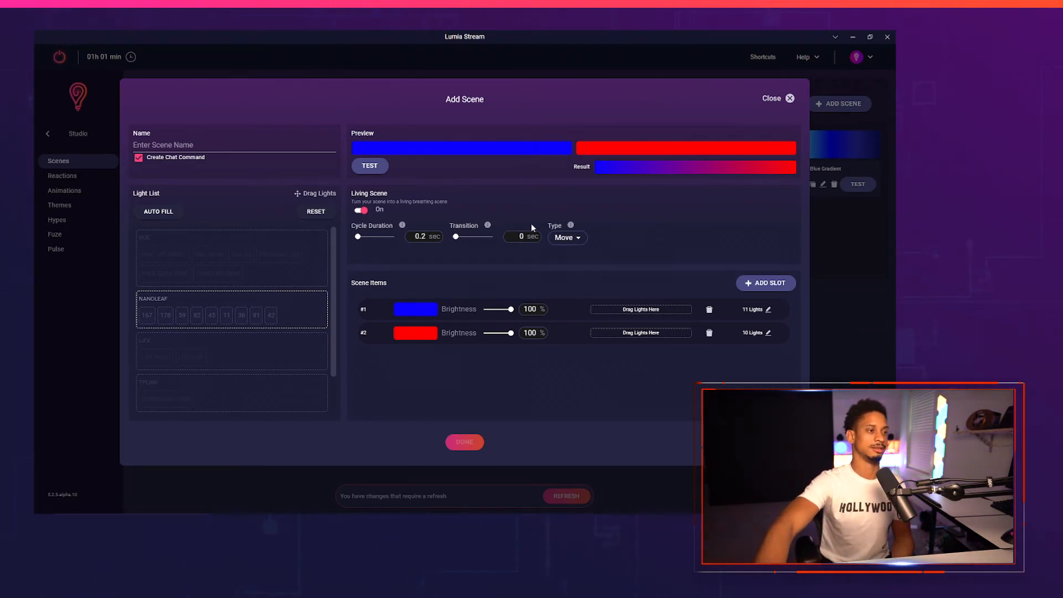
{"action": "mouse_move", "coordinate": [520, 249]}
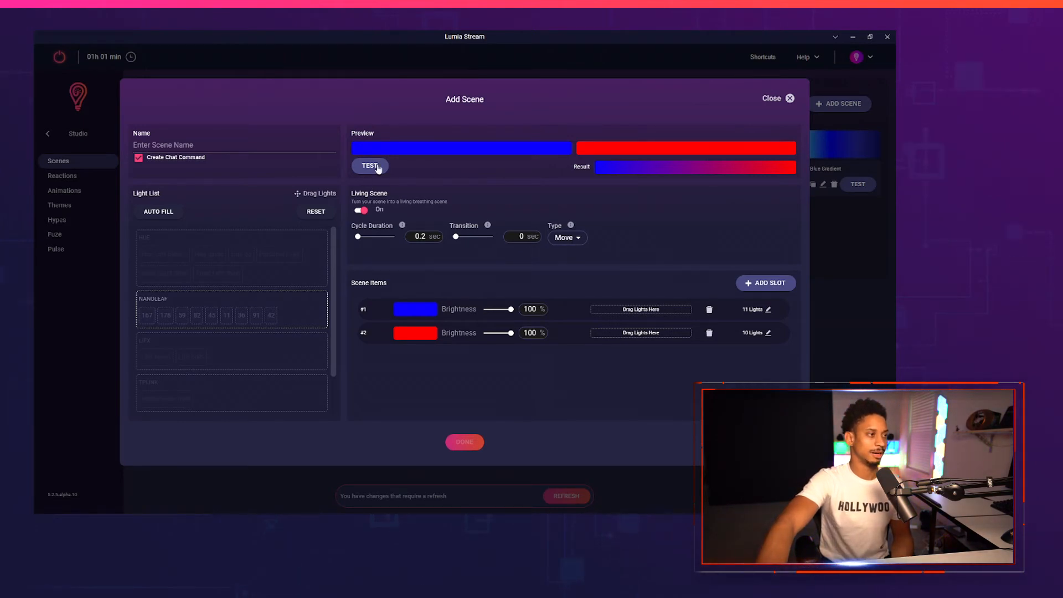
{"action": "left_click", "coordinate": [234, 144]}
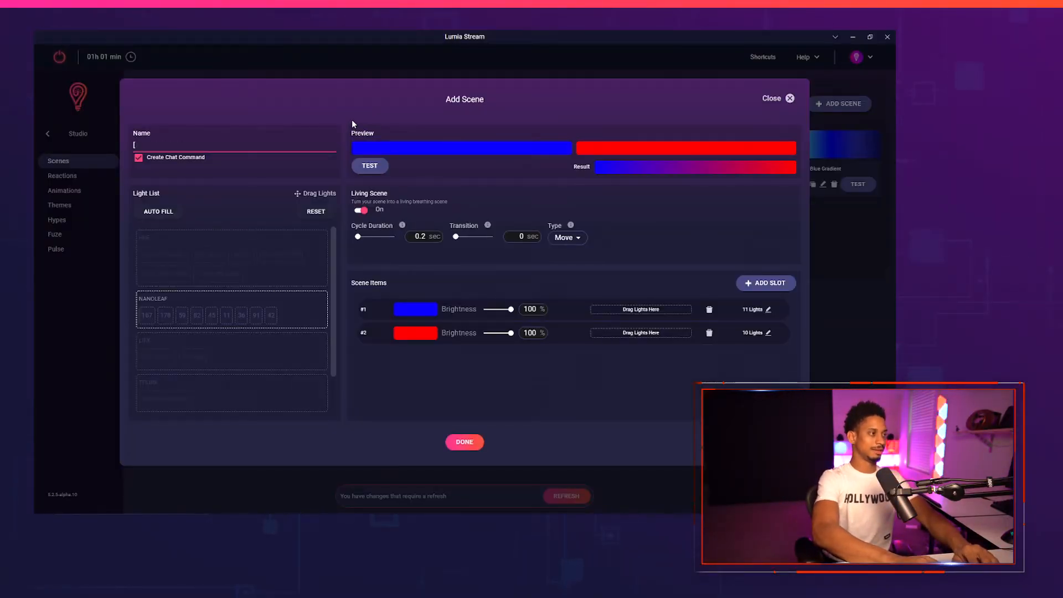
Name the scene 'police-scene' and save it
{"action": "type", "text": "police-s"}
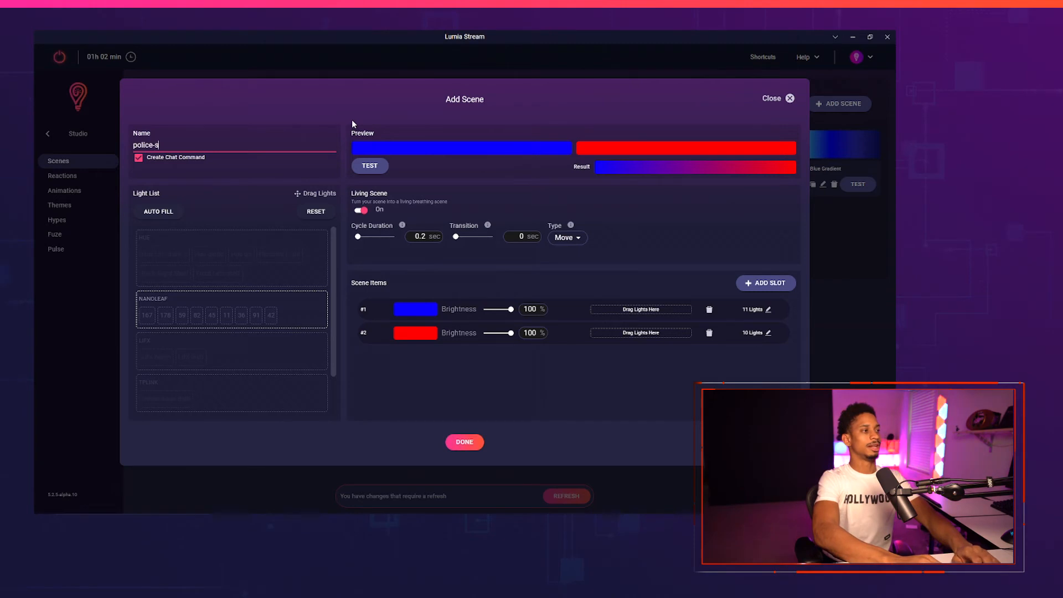
{"action": "type", "text": "cene"}
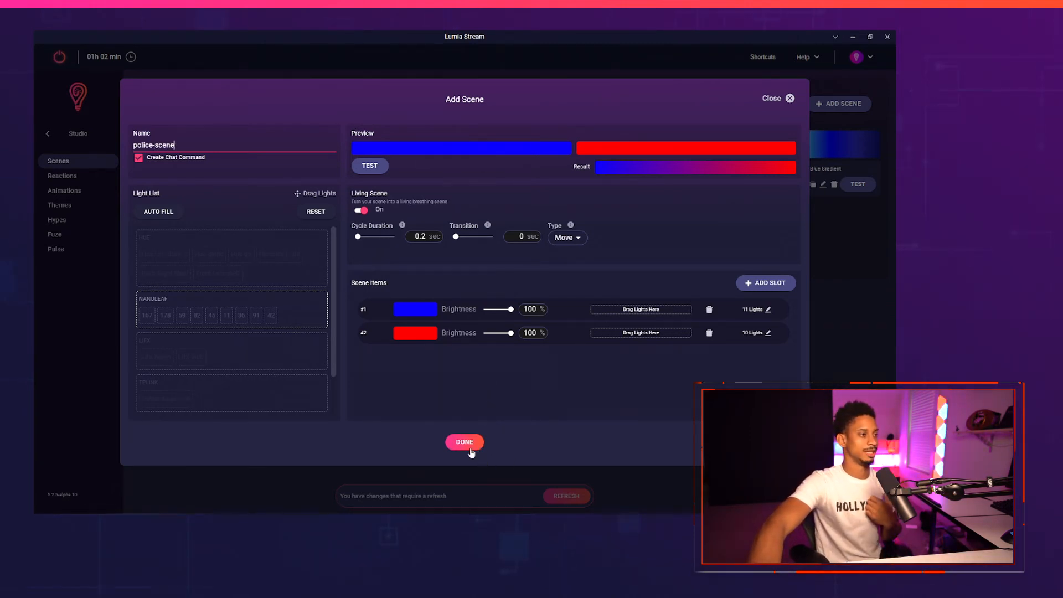
{"action": "left_click", "coordinate": [464, 442]}
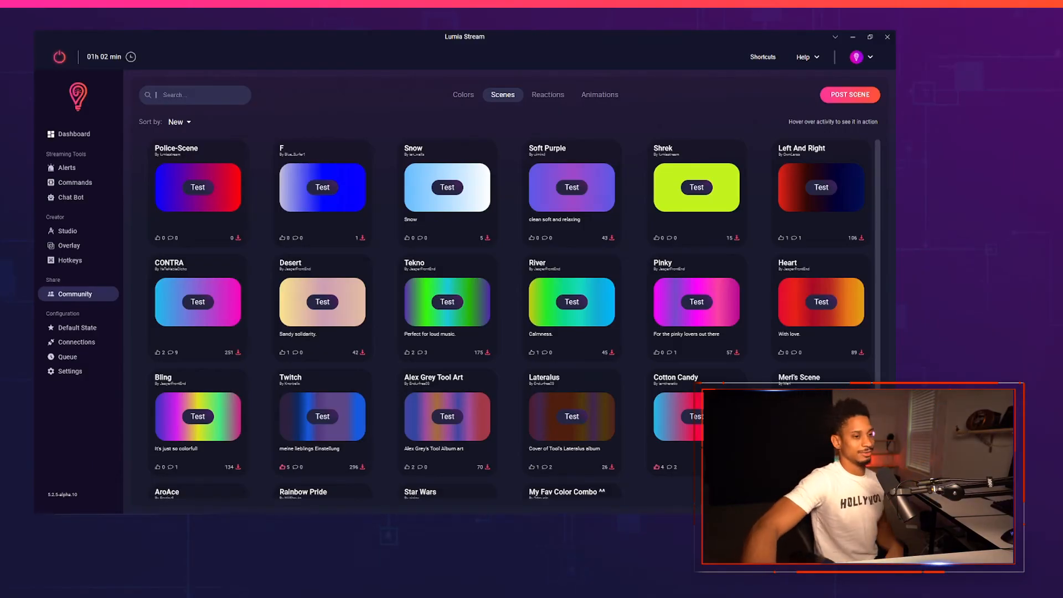
{"action": "mouse_move", "coordinate": [336, 381]}
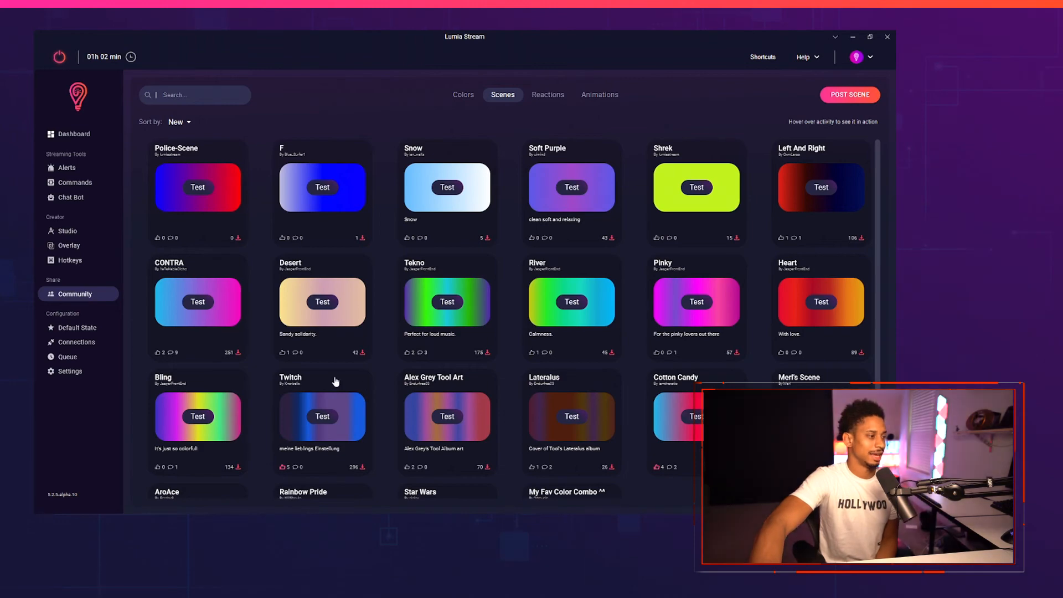
Scroll through the community's newest shared scenes below Police-Scene
{"action": "scroll", "scroll_direction": "down", "scroll_amount": 3}
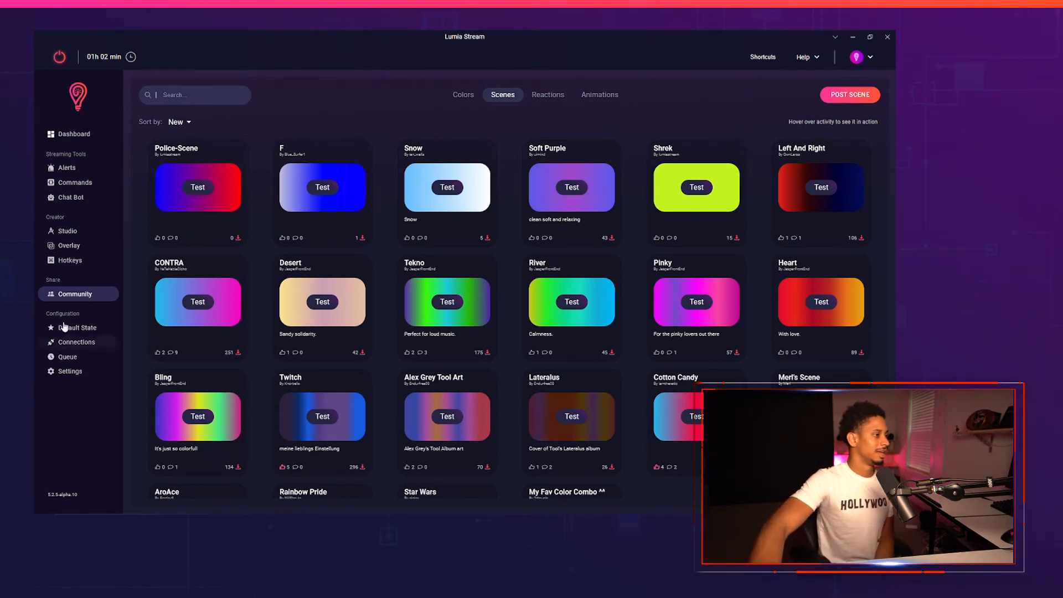
{"action": "mouse_move", "coordinate": [195, 290]}
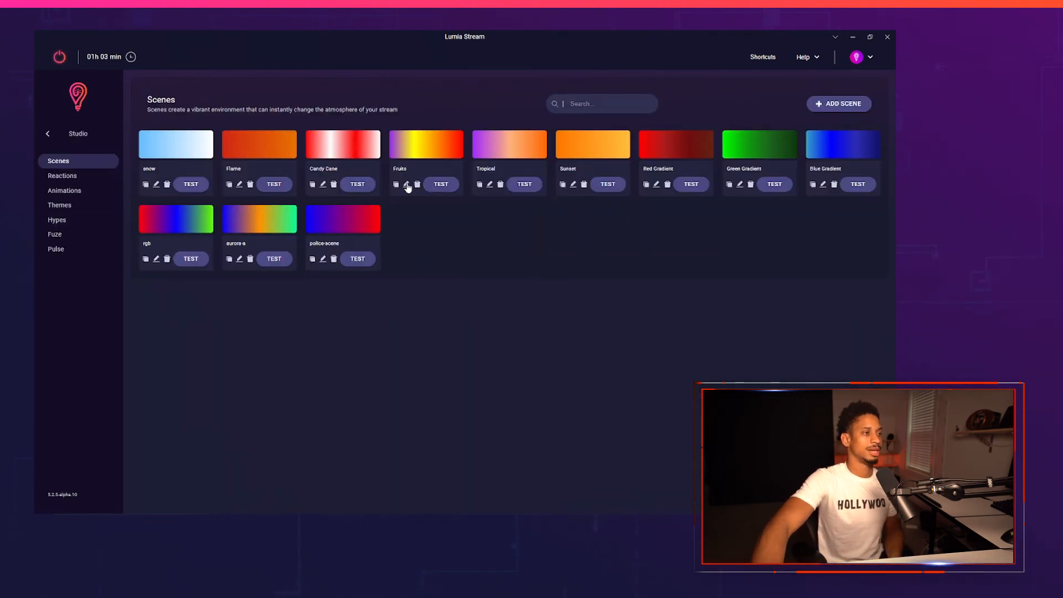
Open the Fruits scene's edit form from the Studio scenes
{"action": "left_click", "coordinate": [405, 184]}
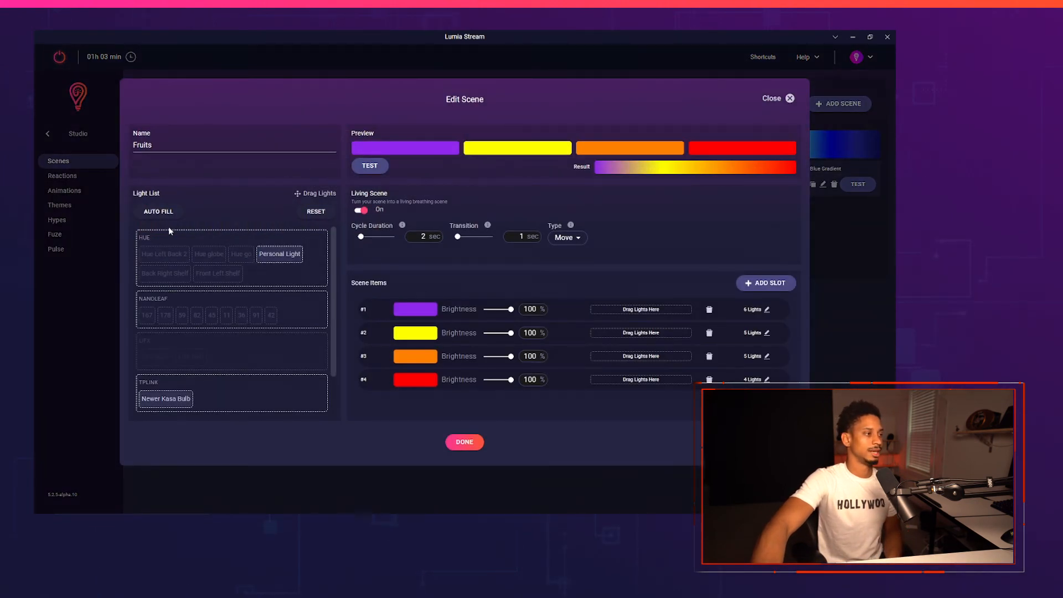